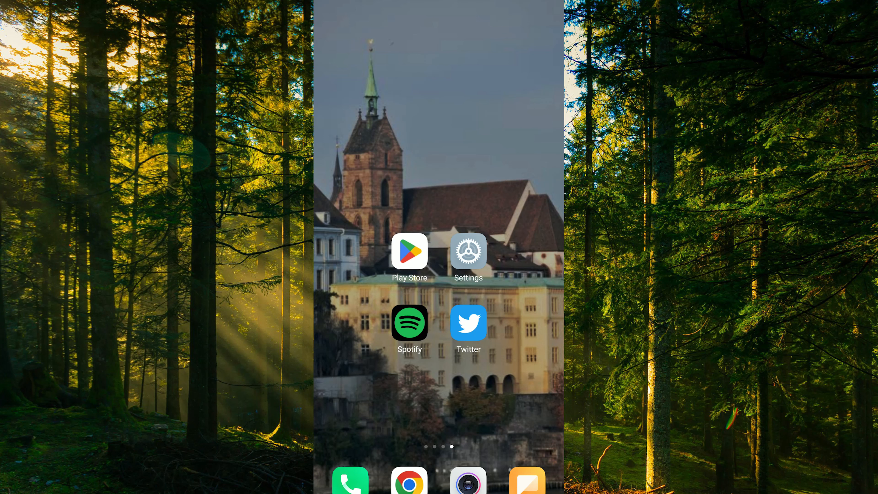
Reach Spotify's Play Store listing and start its update
left_click(468, 323)
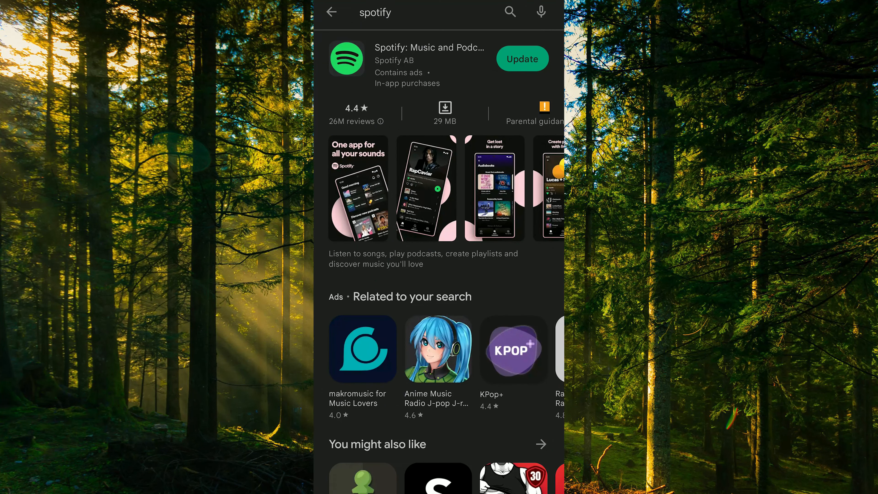
left_click(521, 58)
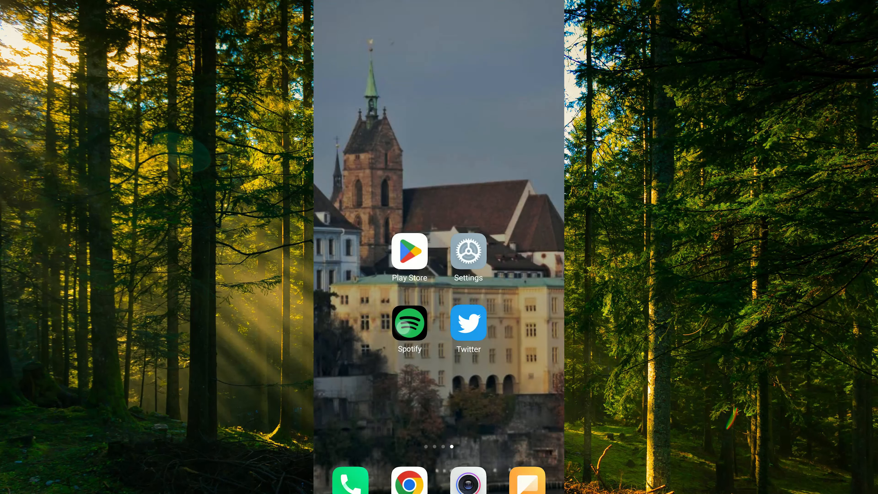
Launch Spotify from the home screen to its Good morning feed
left_click(409, 322)
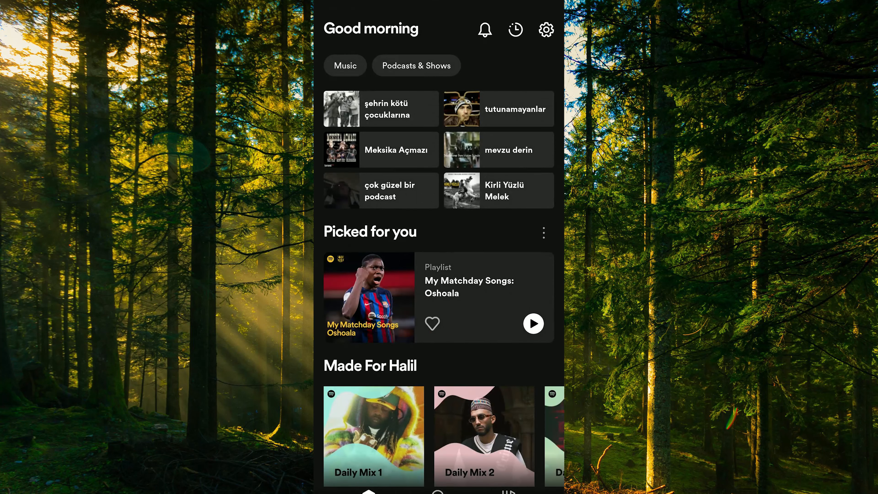
left_click(345, 65)
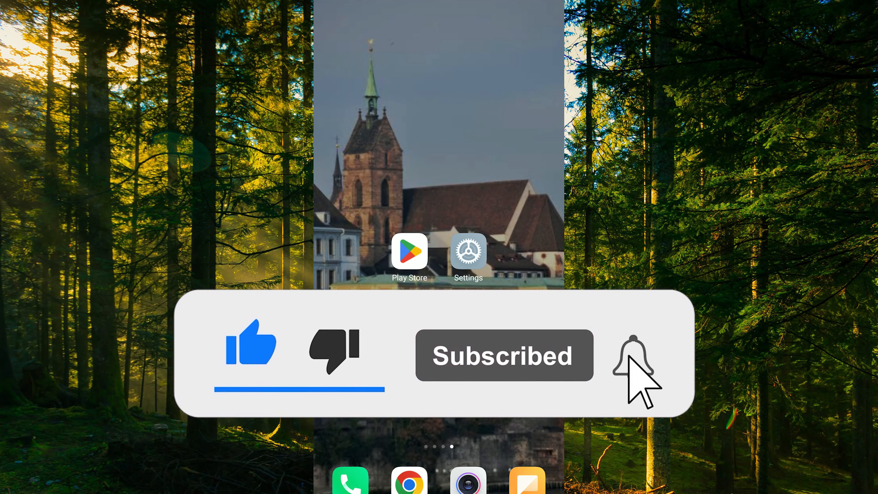
left_click(631, 357)
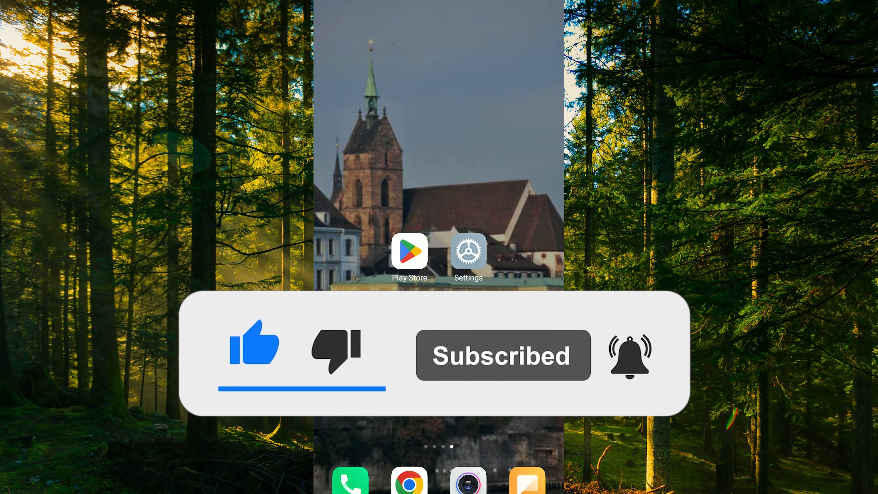